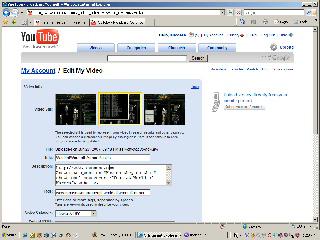
scroll("down", 3)
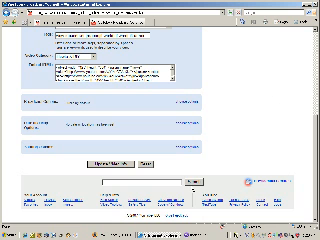